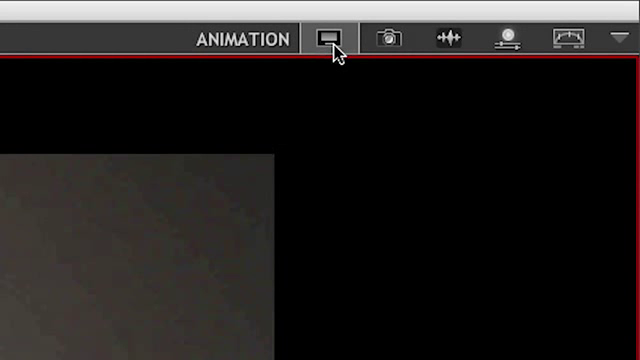
# Step: Switch to the Cinematography workspace, then to the Audio workspace
pyautogui.click(448, 39)
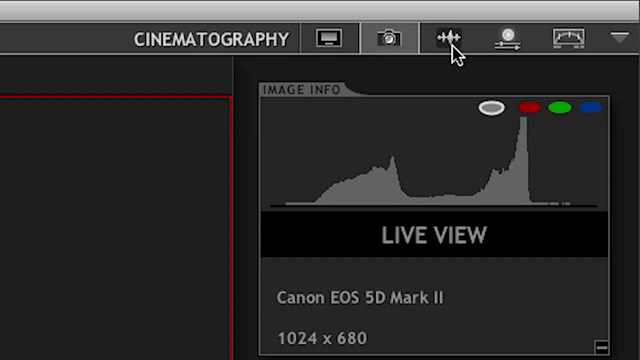
pyautogui.click(447, 38)
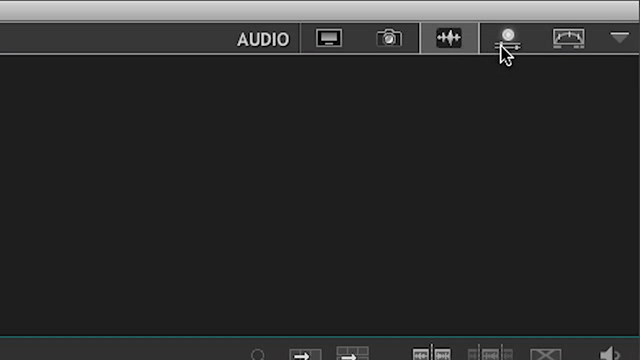